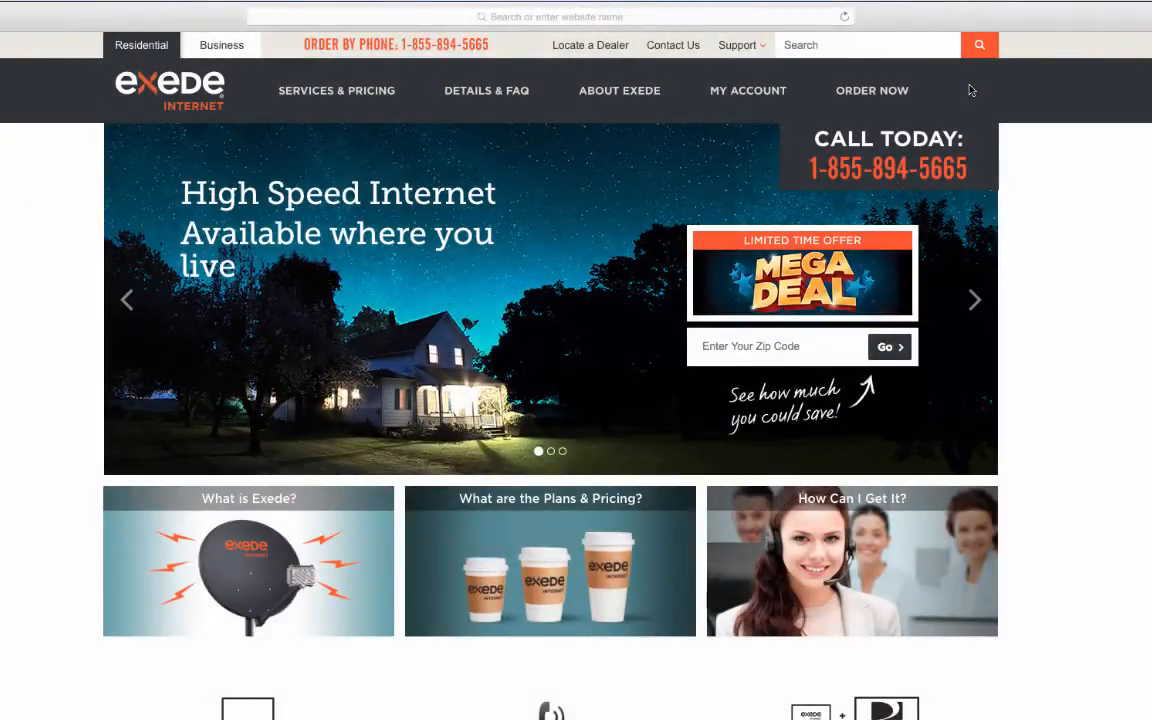
# Navigate the browser to my.exede.net to reach the My Exede sign-in page.
pyautogui.click(550, 16)
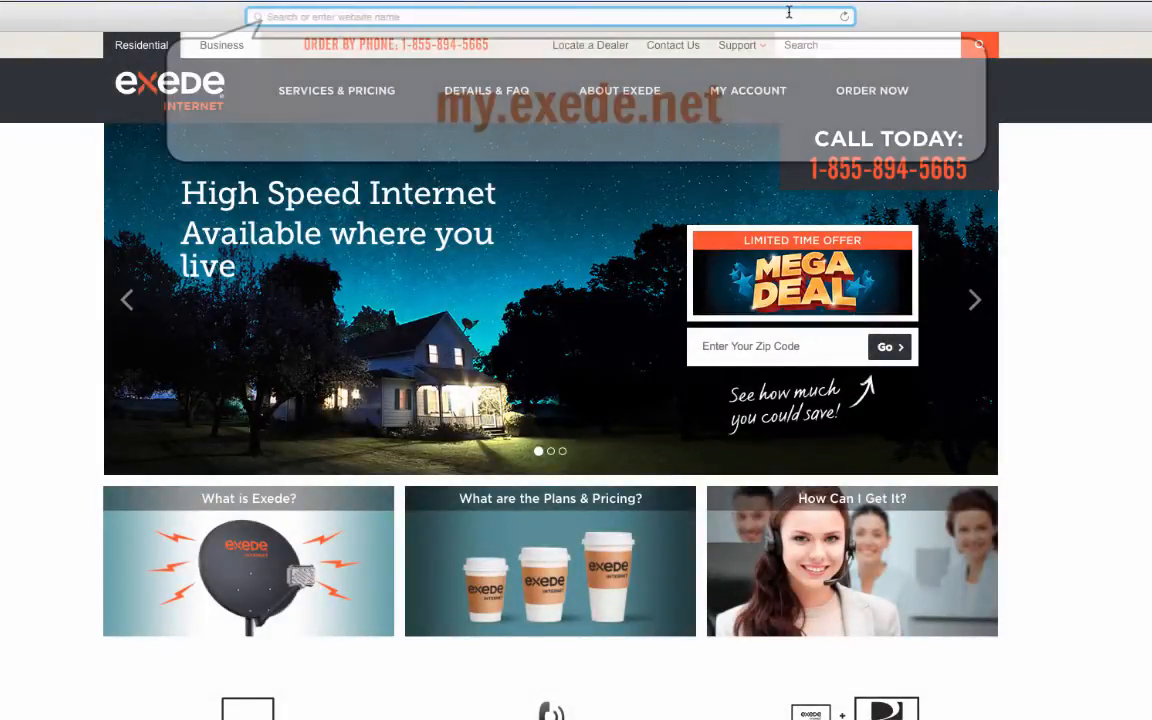
pyautogui.write('my.exede')
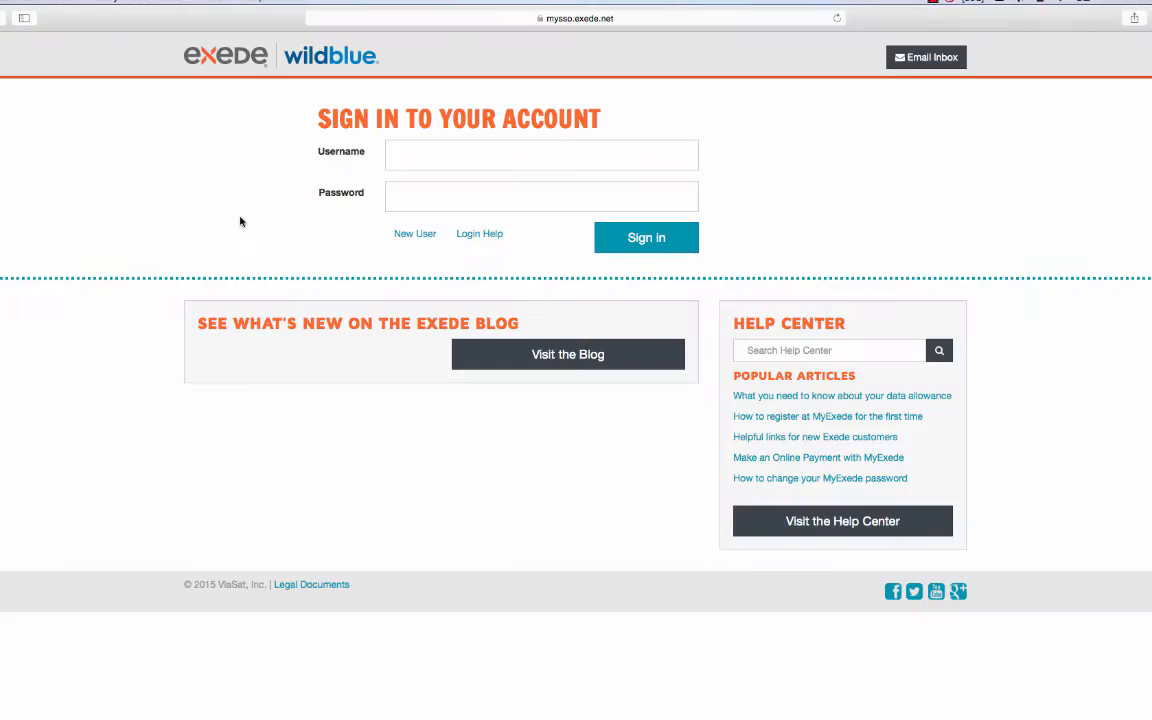
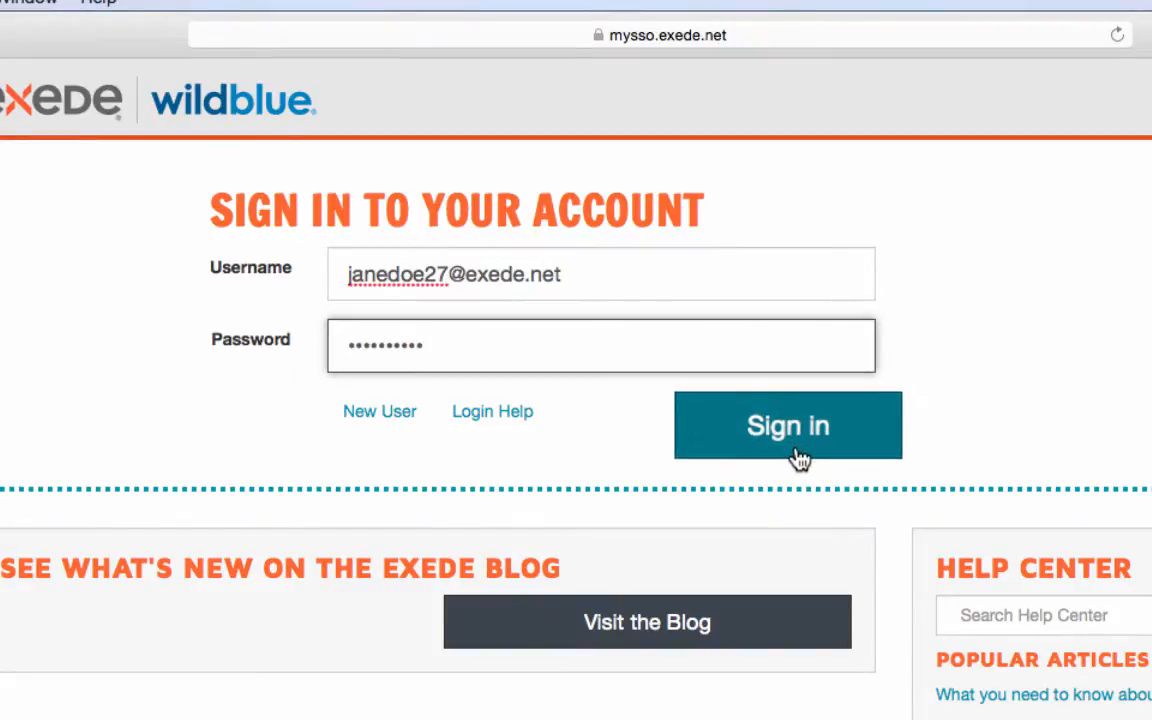
# Sign in to My Exede with the username 'janed'.
pyautogui.click(788, 424)
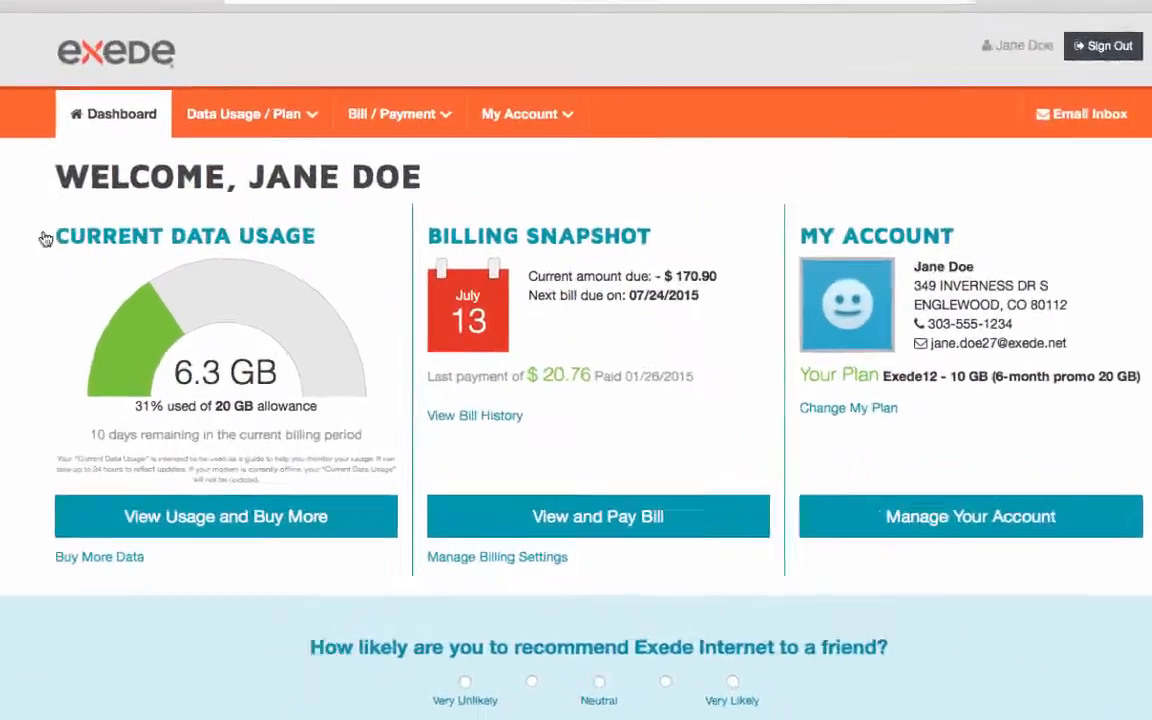
# Reach Customer/Contact Information under My Account and start editing the customer info.
pyautogui.click(520, 112)
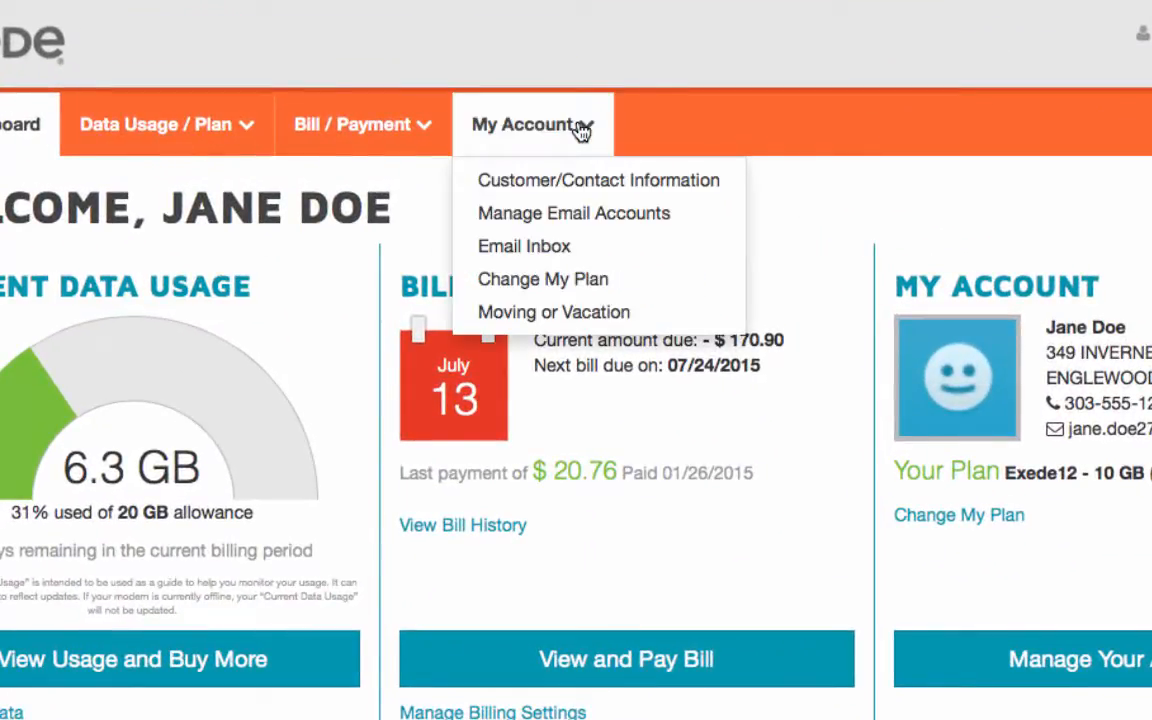
pyautogui.moveTo(598, 180)
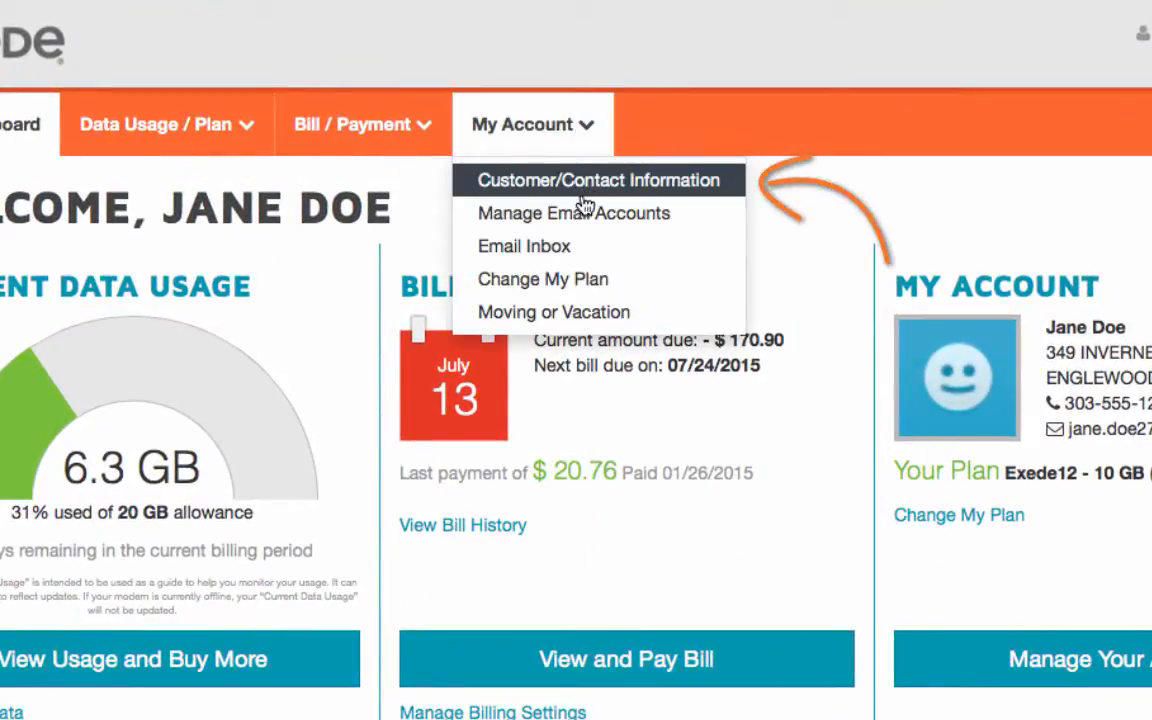
pyautogui.click(596, 180)
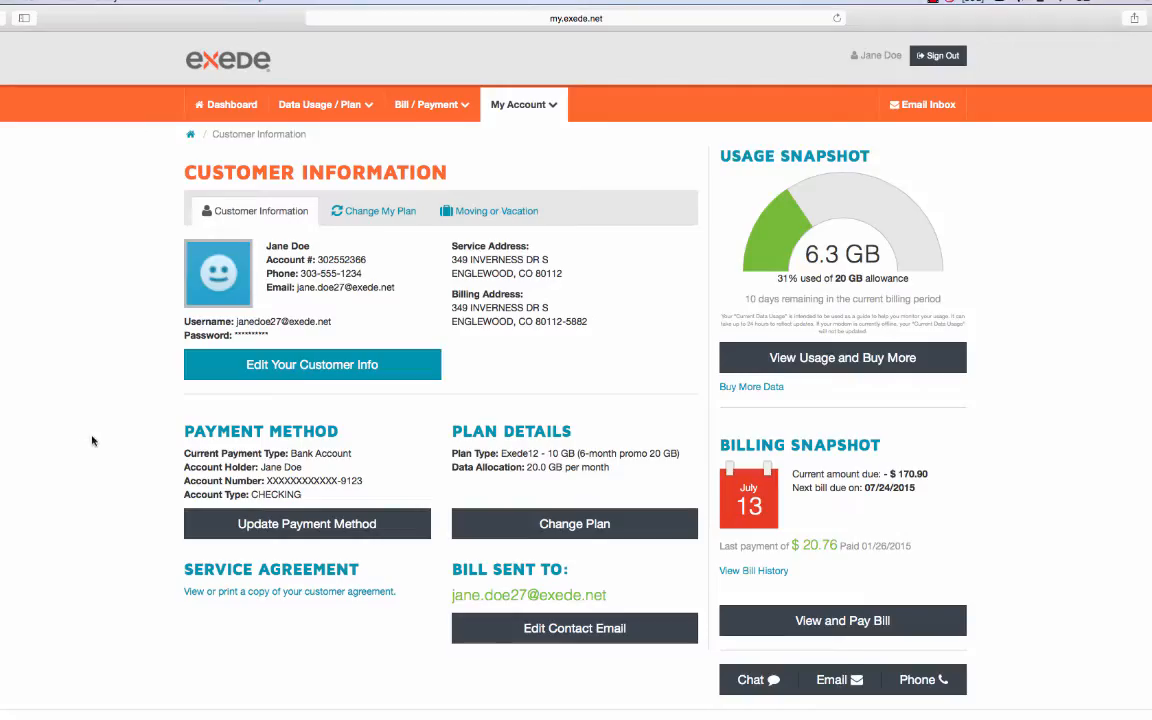
pyautogui.moveTo(320, 384)
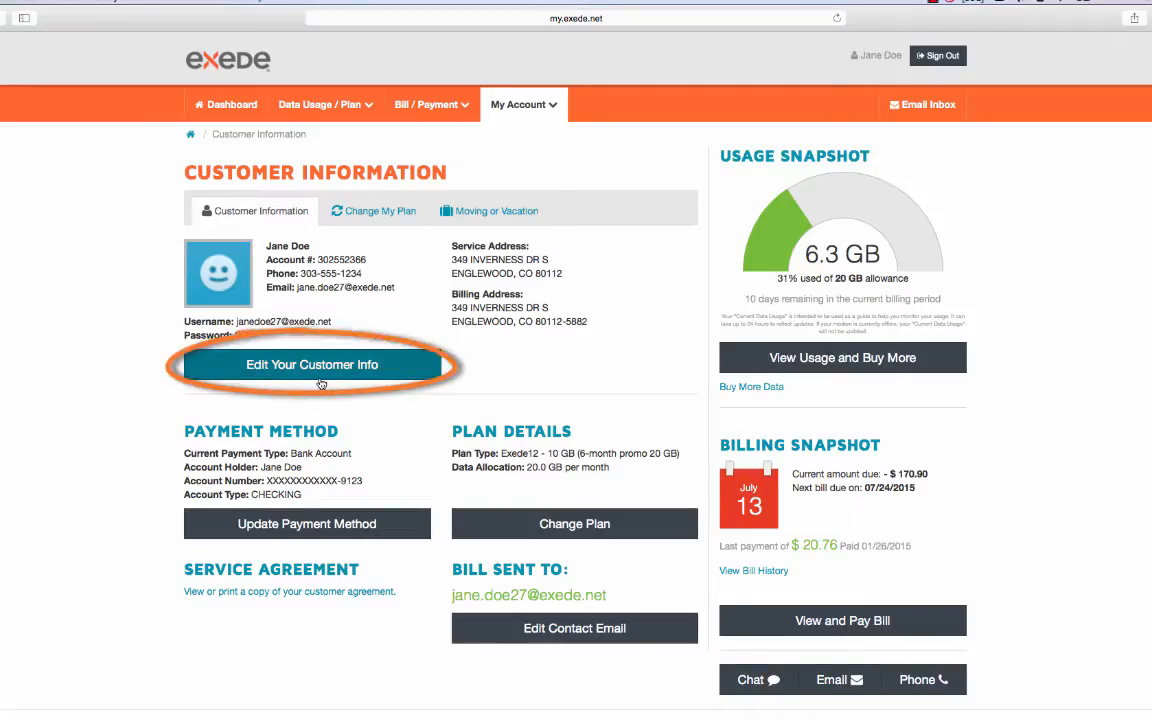
pyautogui.click(308, 364)
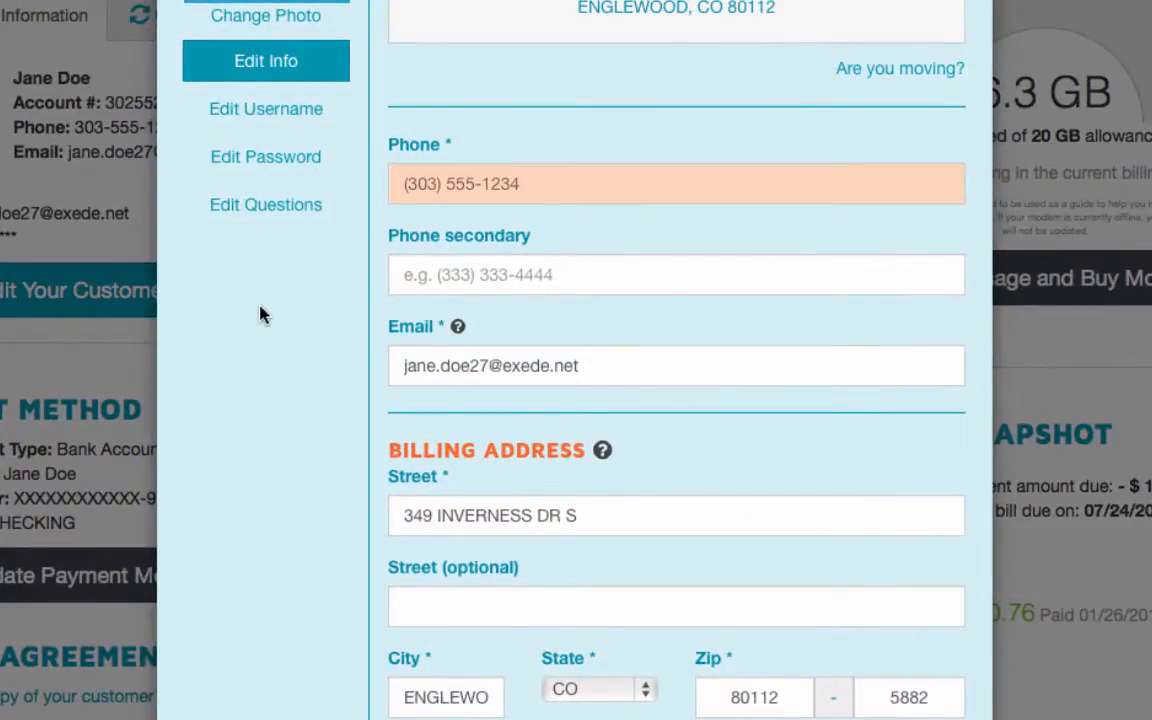
pyautogui.click(676, 364)
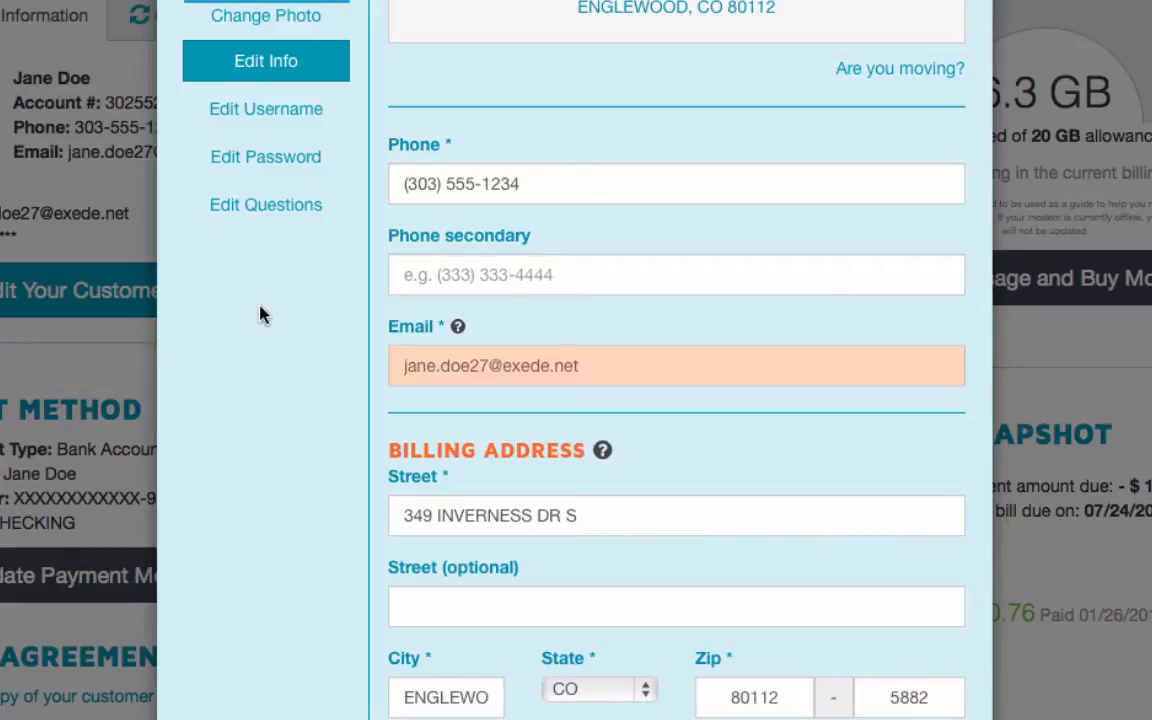
pyautogui.scroll(-3)
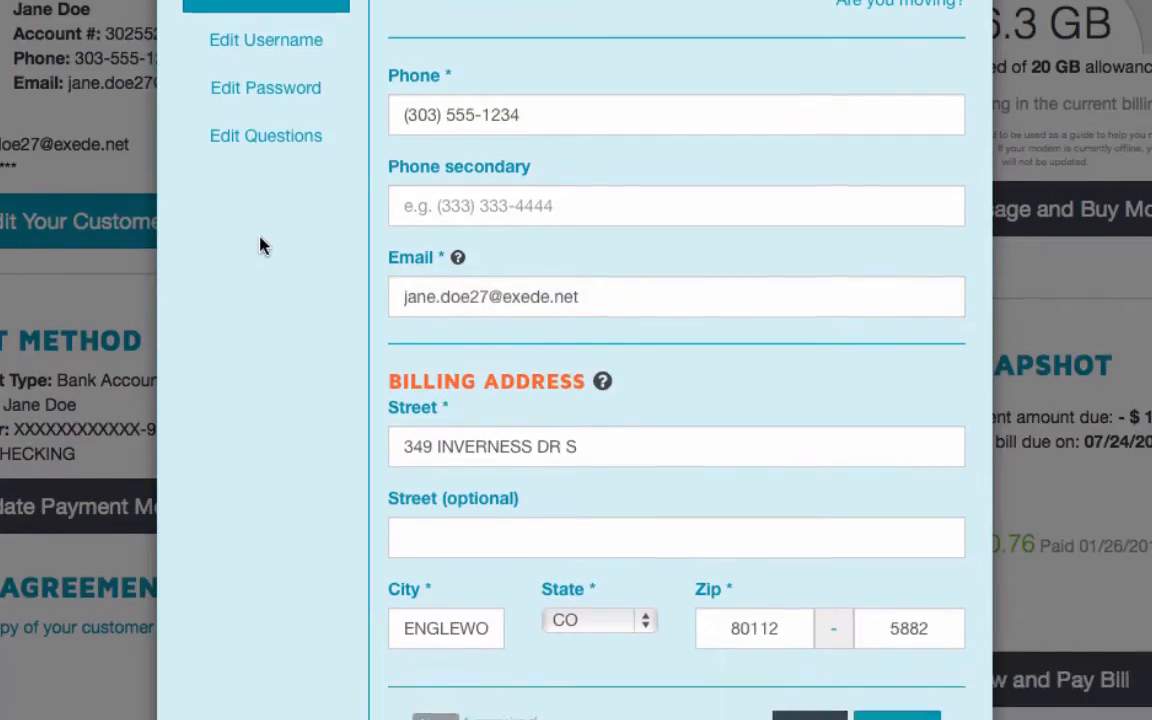
pyautogui.scroll(-3)
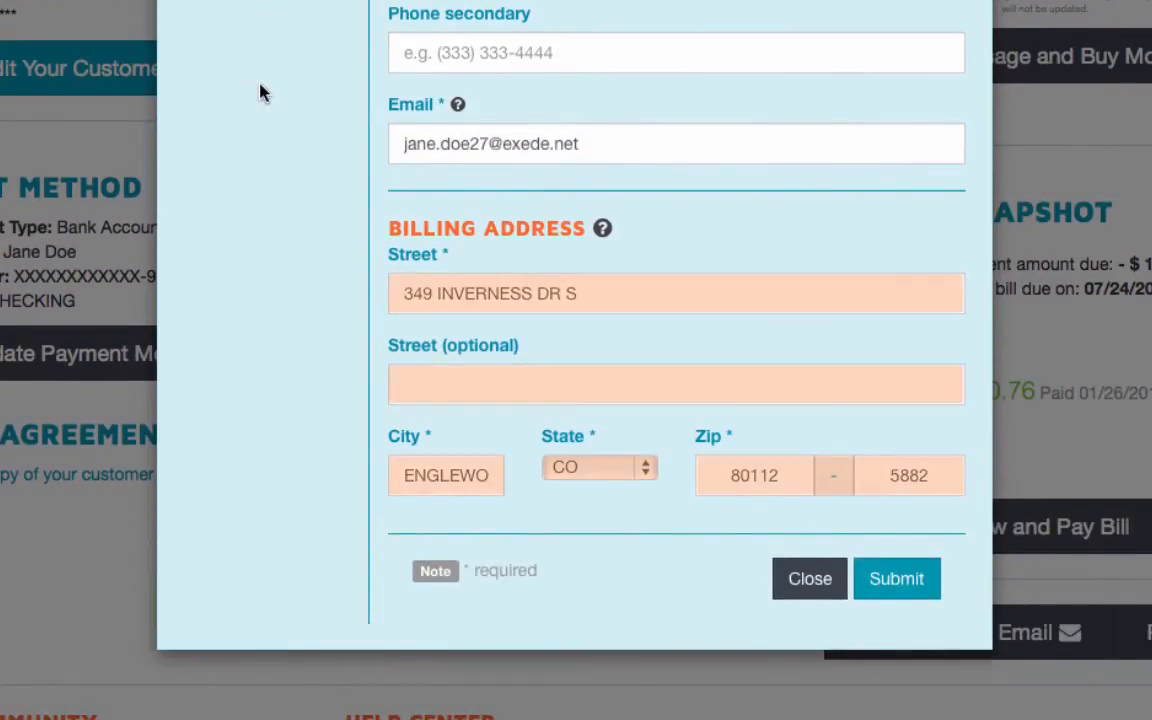
pyautogui.moveTo(288, 104)
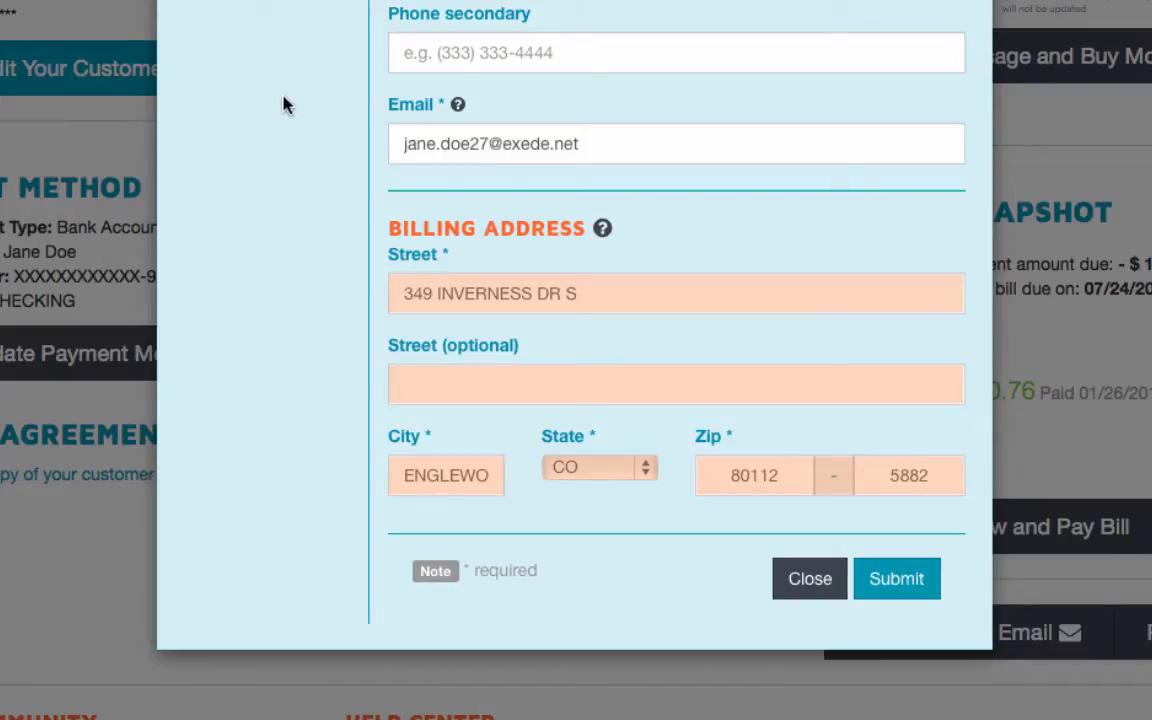
pyautogui.scroll(3)
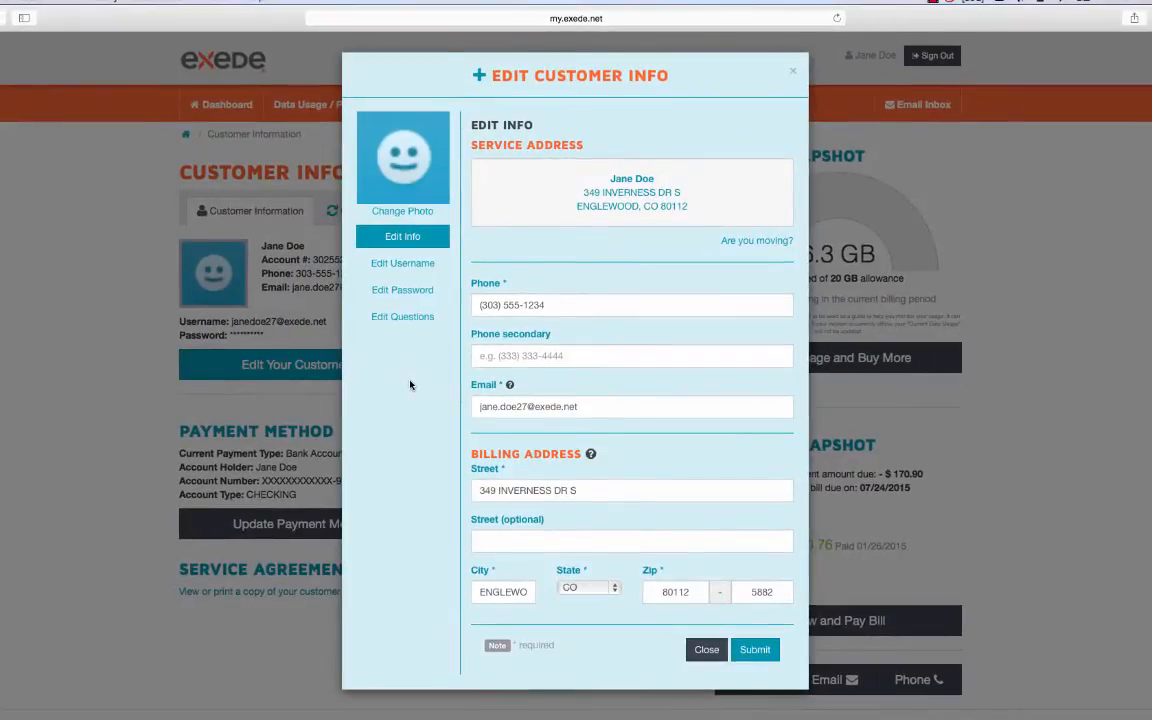
# Switch the Edit Customer Info dialog to Edit Username, then to Edit Questions.
pyautogui.click(402, 264)
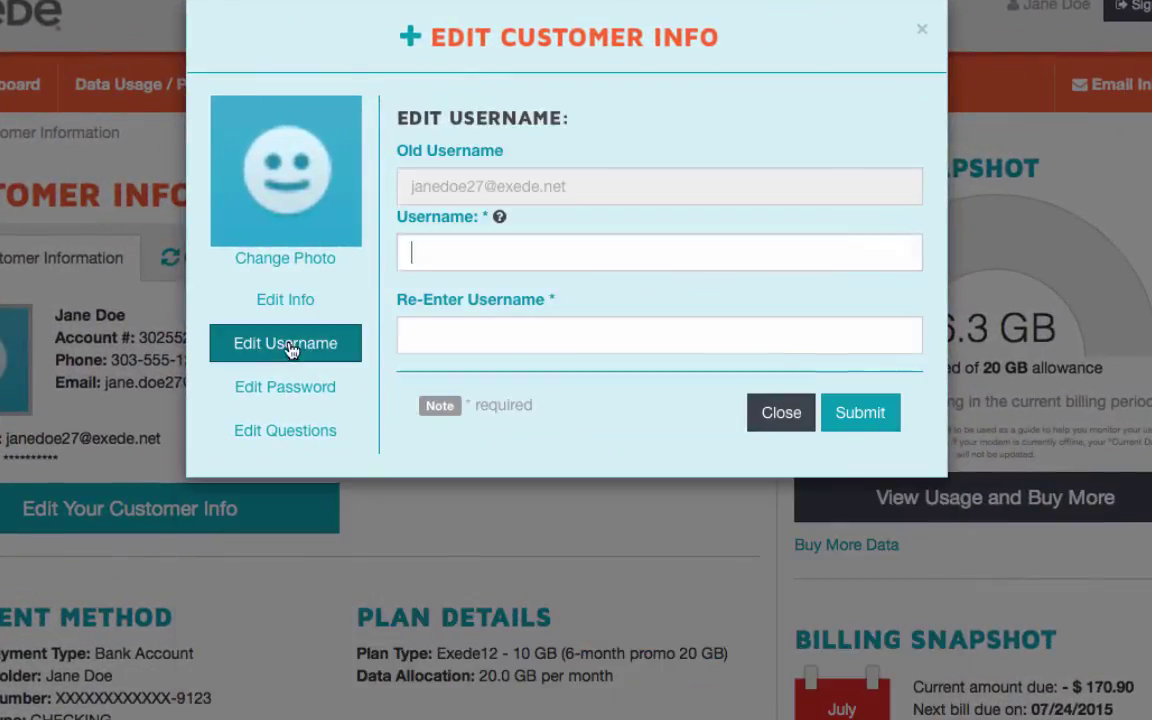
pyautogui.moveTo(284, 388)
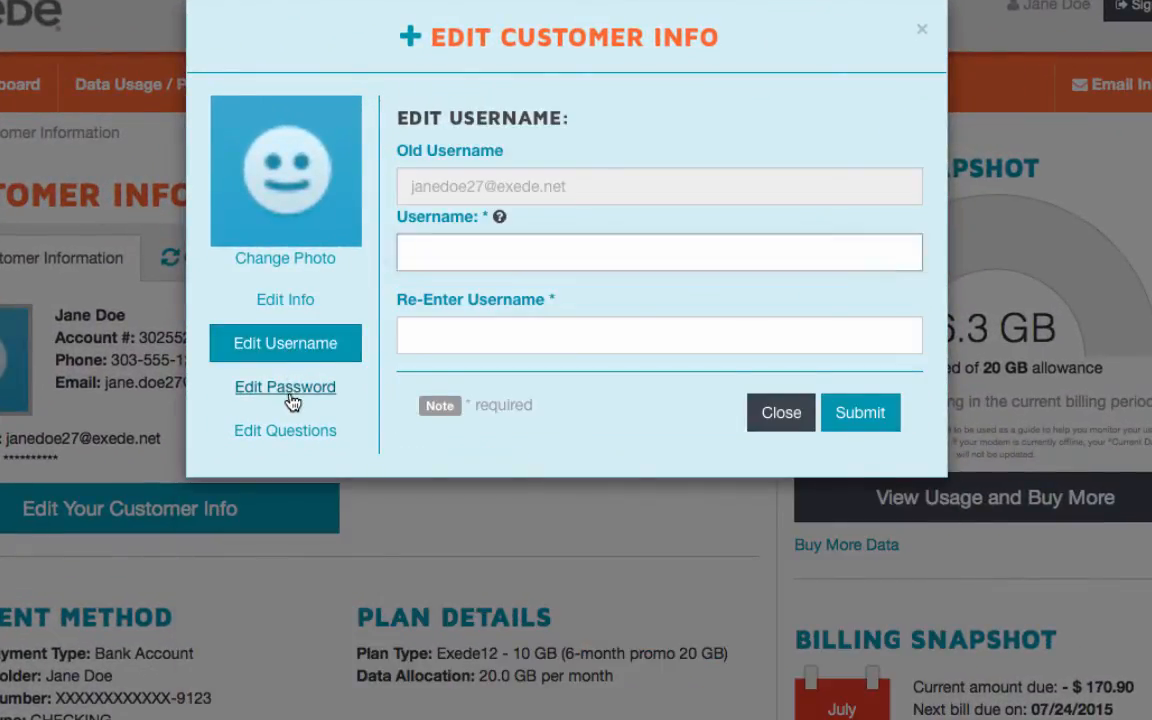
pyautogui.click(284, 430)
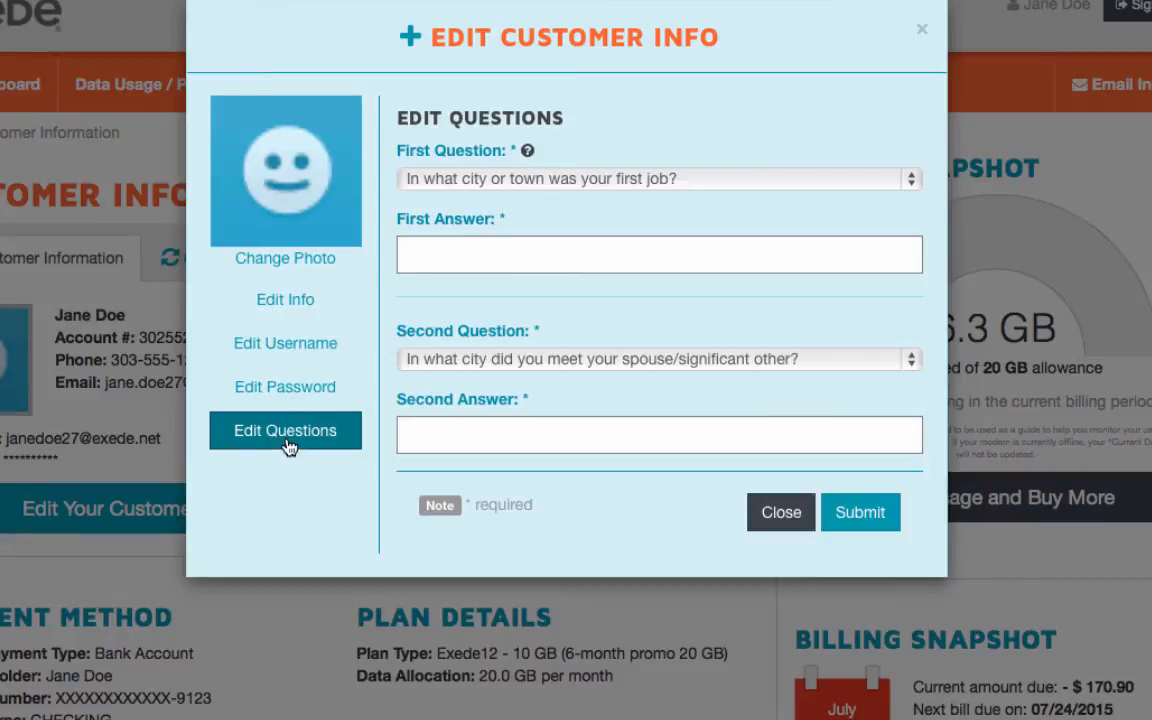